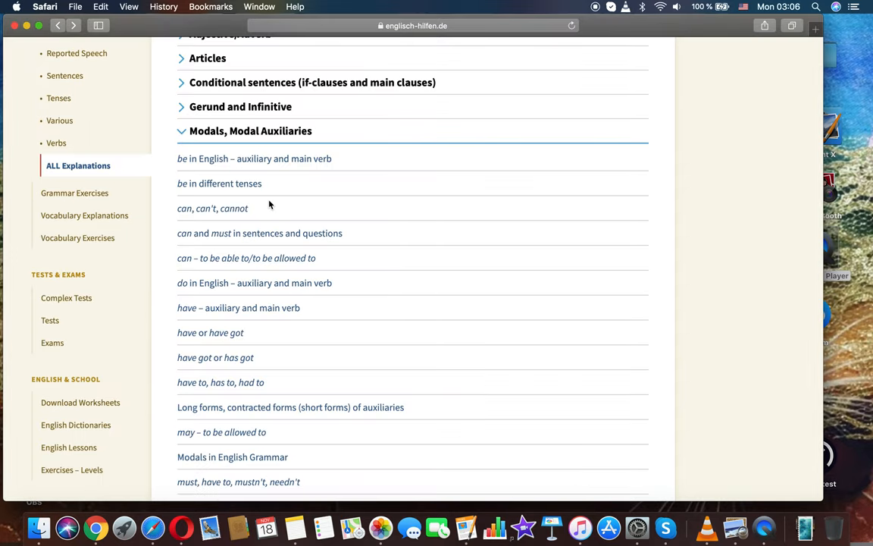
Open the 'have to, has to, had to' explanation and bring its Simple Present and Simple Past tables into view.
{"action": "scroll", "scroll_direction": "down", "scroll_amount": 3}
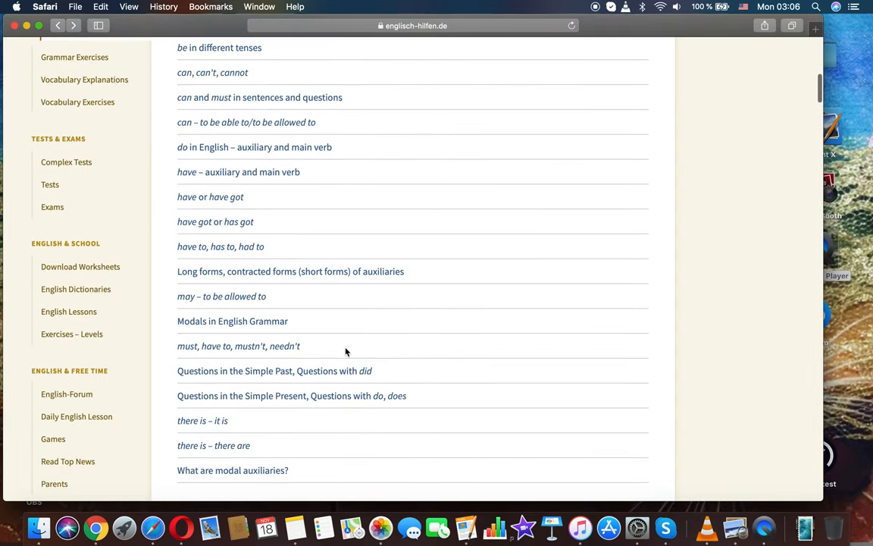
{"action": "scroll", "scroll_direction": "up", "scroll_amount": 3}
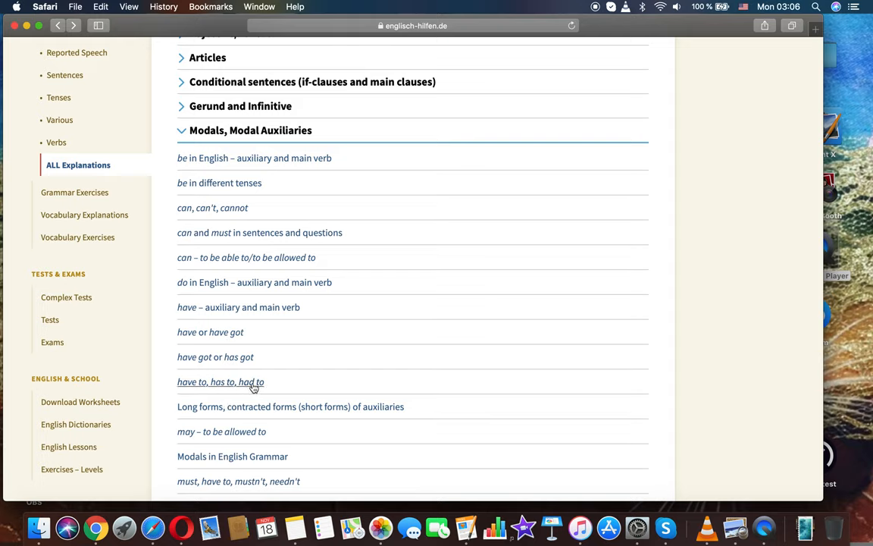
{"action": "mouse_move", "coordinate": [242, 387]}
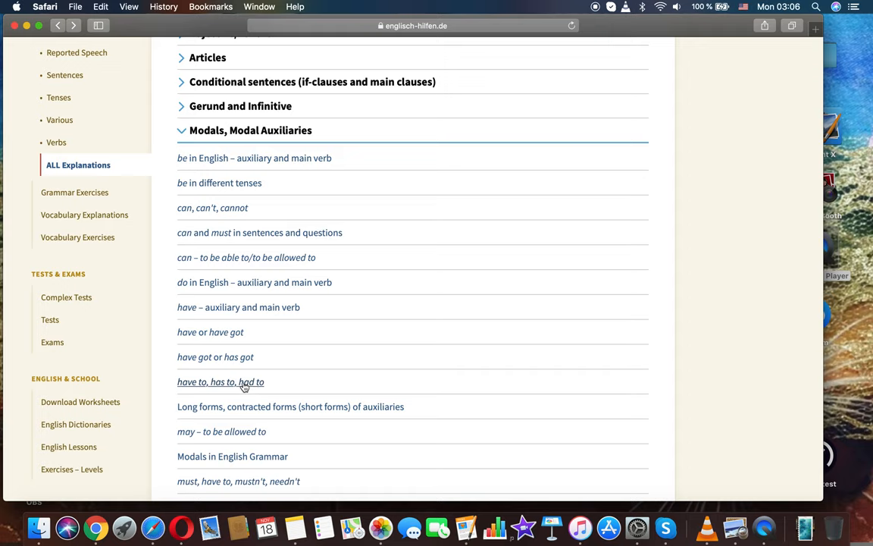
{"action": "left_click", "coordinate": [219, 382]}
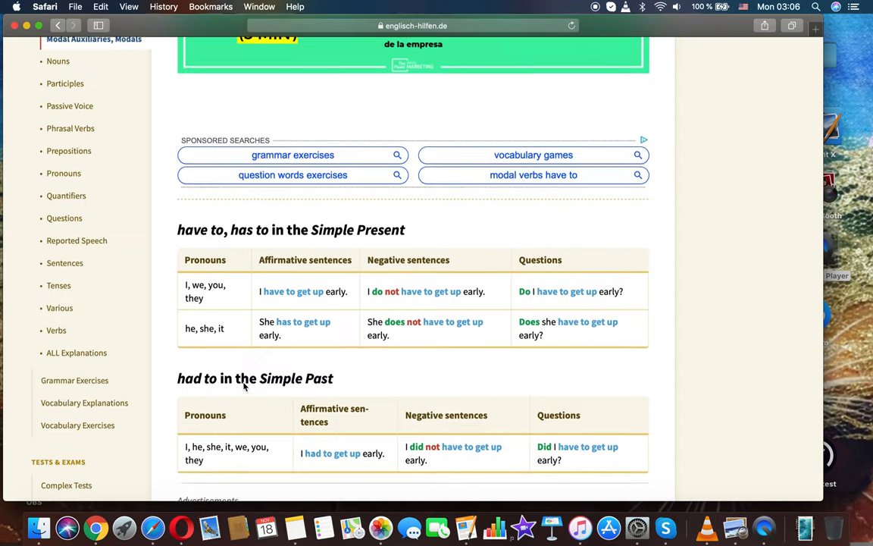
{"action": "scroll", "scroll_direction": "down", "scroll_amount": 3}
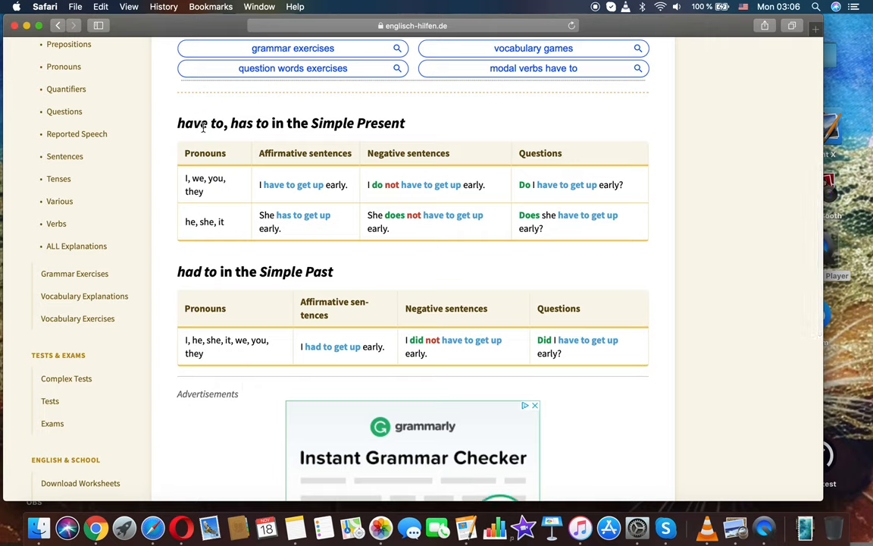
{"action": "mouse_move", "coordinate": [485, 182]}
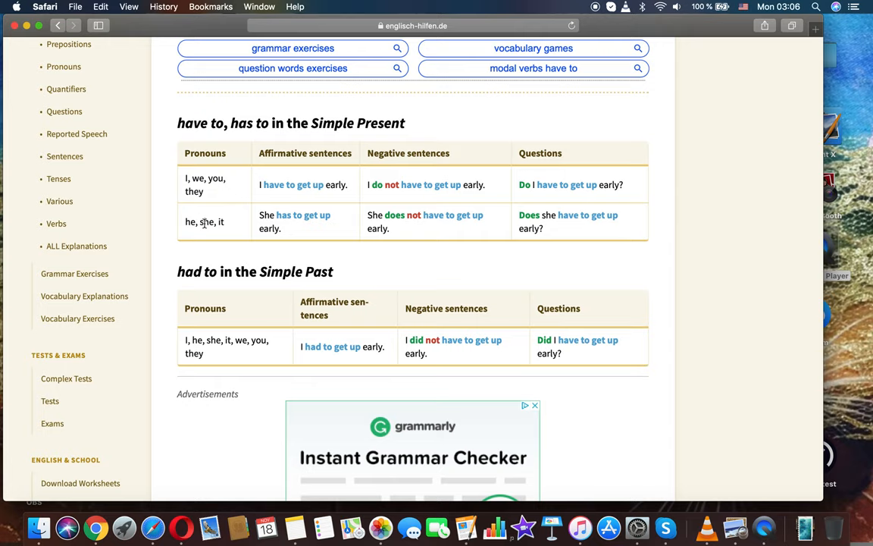
{"action": "mouse_move", "coordinate": [254, 252]}
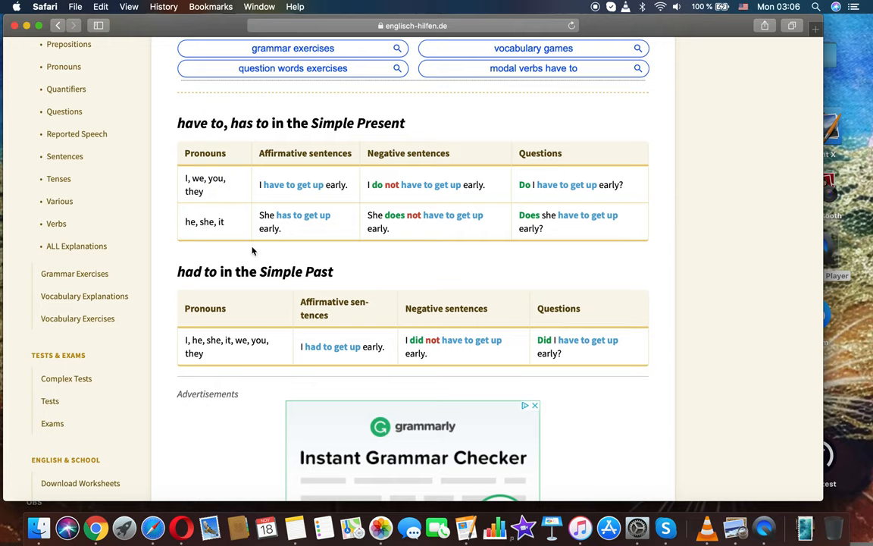
{"action": "mouse_move", "coordinate": [275, 215]}
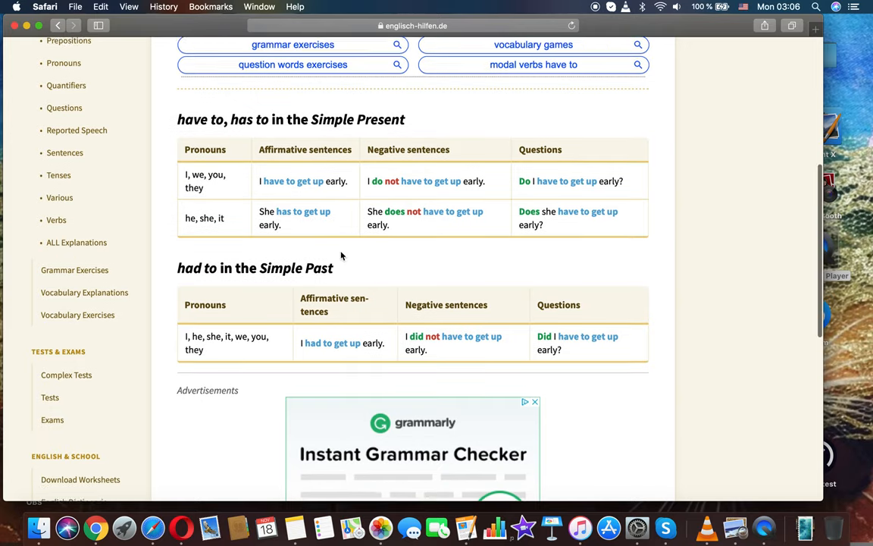
Scroll to the page bottom showing the related Explanation and Exercises boxes and footer.
{"action": "scroll", "scroll_direction": "down", "scroll_amount": 3}
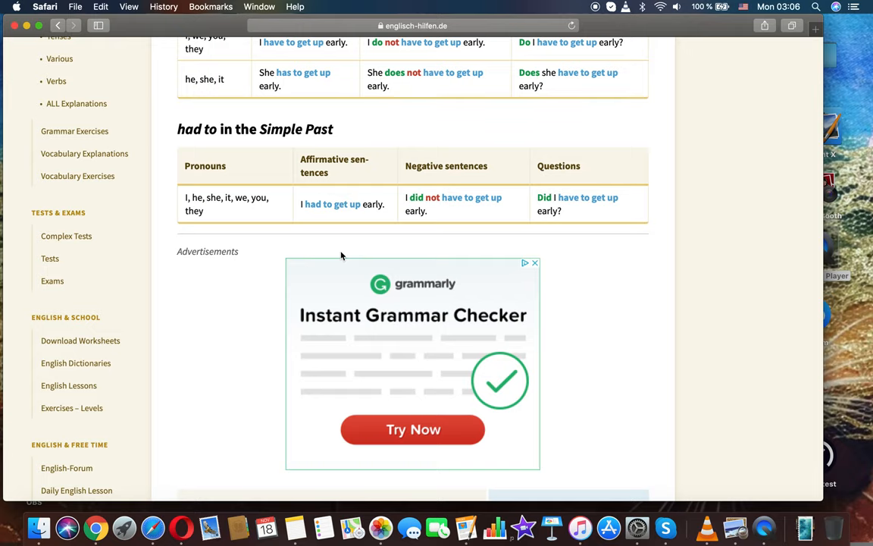
{"action": "scroll", "scroll_direction": "down", "scroll_amount": 3}
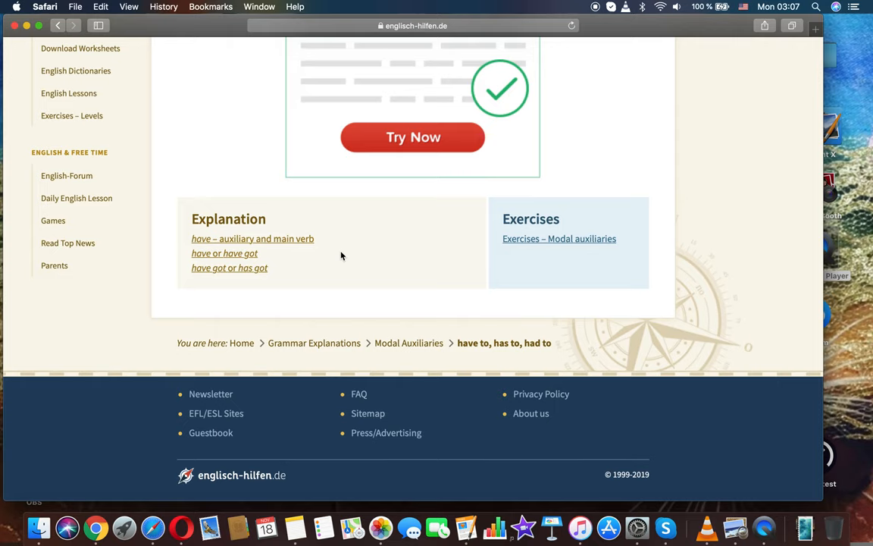
Scroll back to the top showing the 'have to, has to, had to' heading and Simple Present table.
{"action": "scroll", "scroll_direction": "up", "scroll_amount": 3}
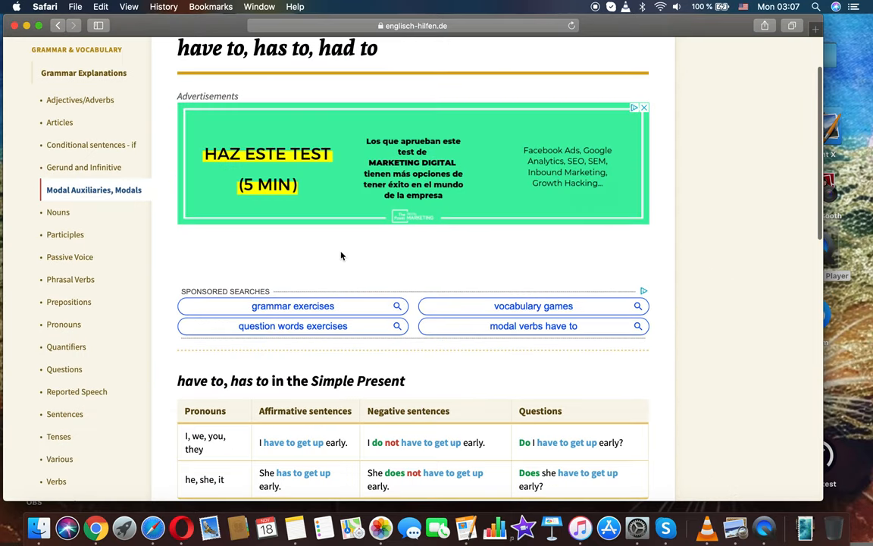
{"action": "scroll", "scroll_direction": "up", "scroll_amount": 3}
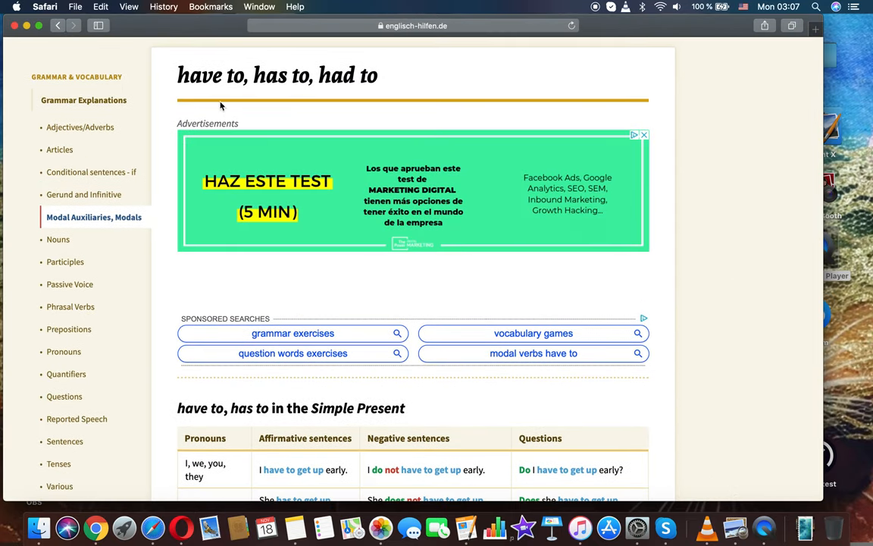
{"action": "mouse_move", "coordinate": [370, 117]}
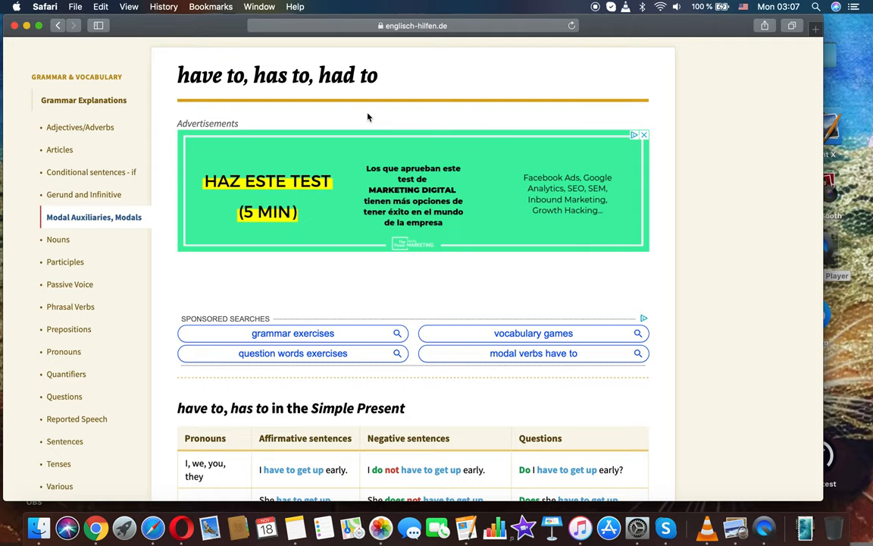
{"action": "mouse_move", "coordinate": [679, 261]}
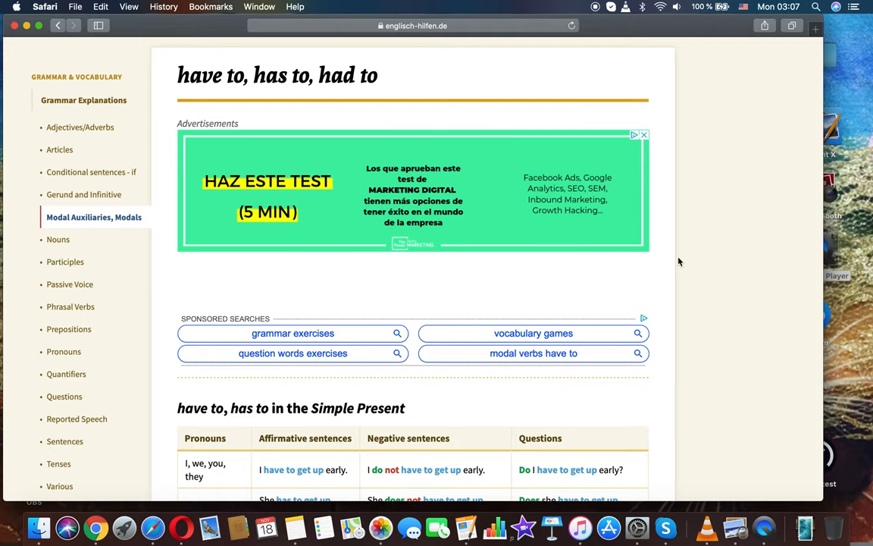